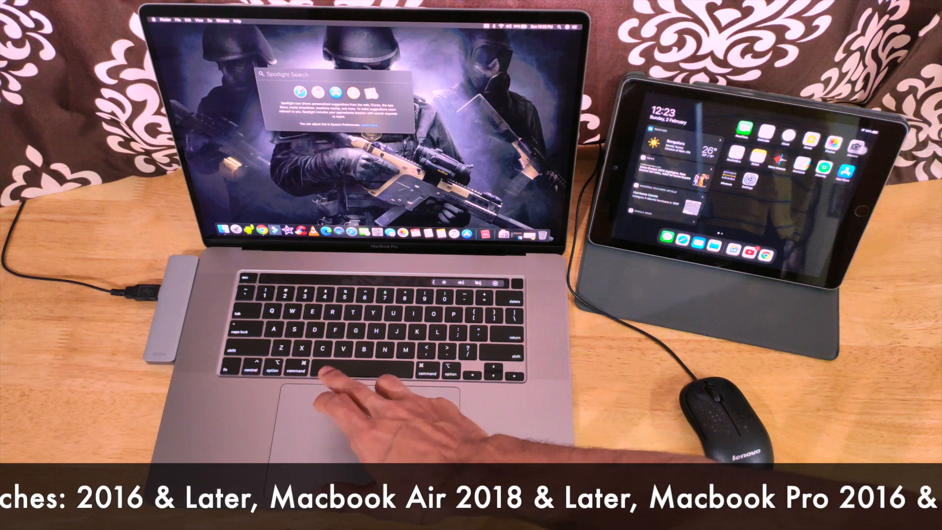
Search Spotlight for "sidecar" to bring up the Sidecar preference pane.
text(sidecar)
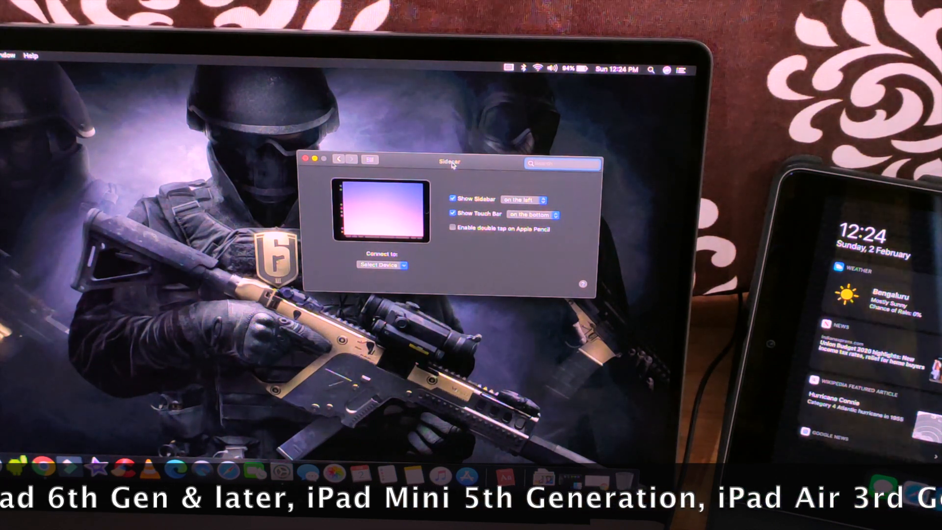
Choose the iPad in the Connect to device picker so it extends the Mac desktop.
click(382, 265)
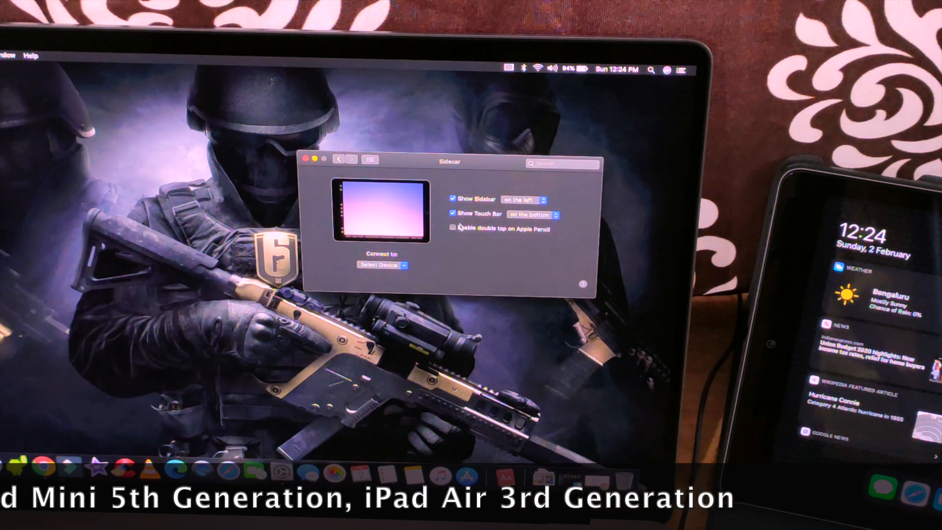
mouse_move(521, 205)
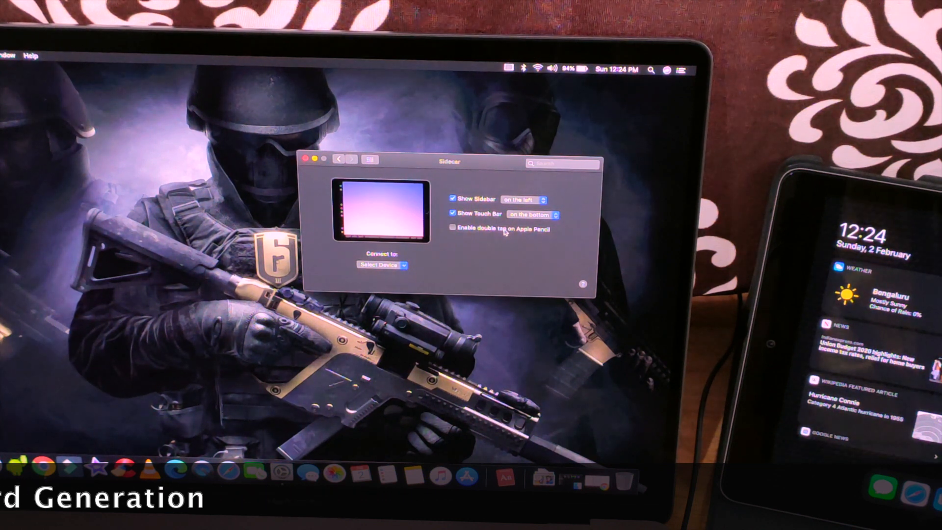
click(382, 266)
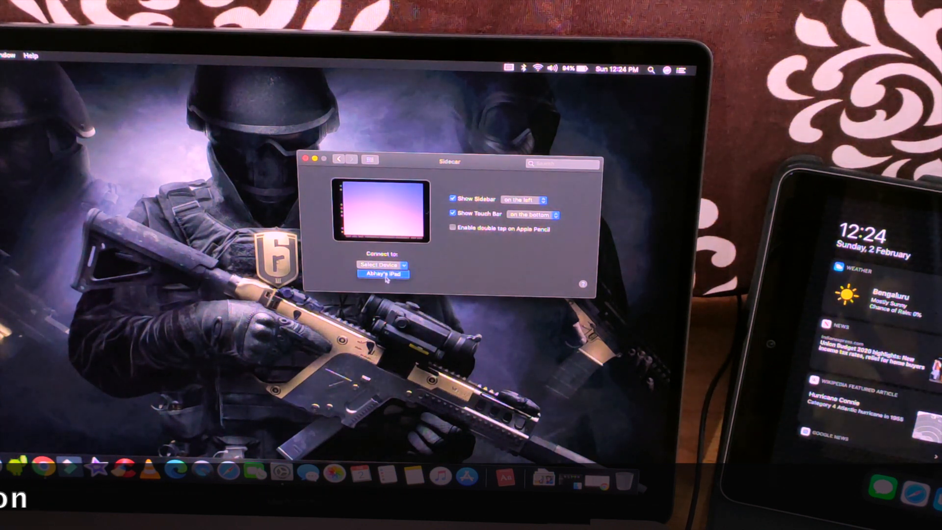
click(383, 274)
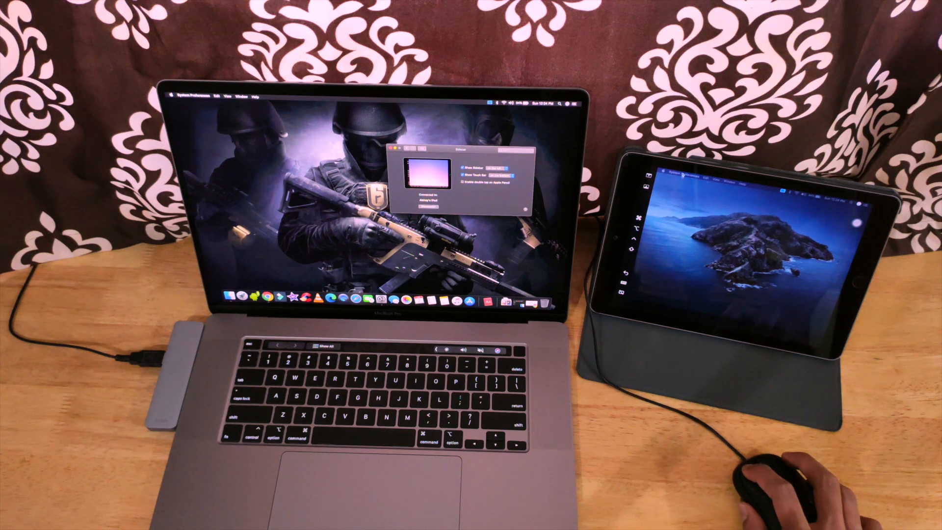
Bring up the System Preferences menu from the menu bar on the iPad display.
click(674, 173)
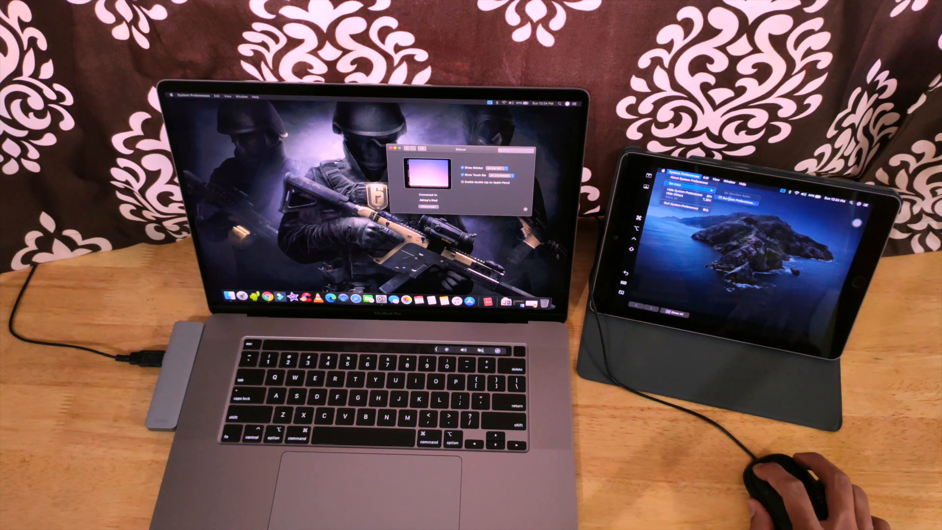
click(697, 192)
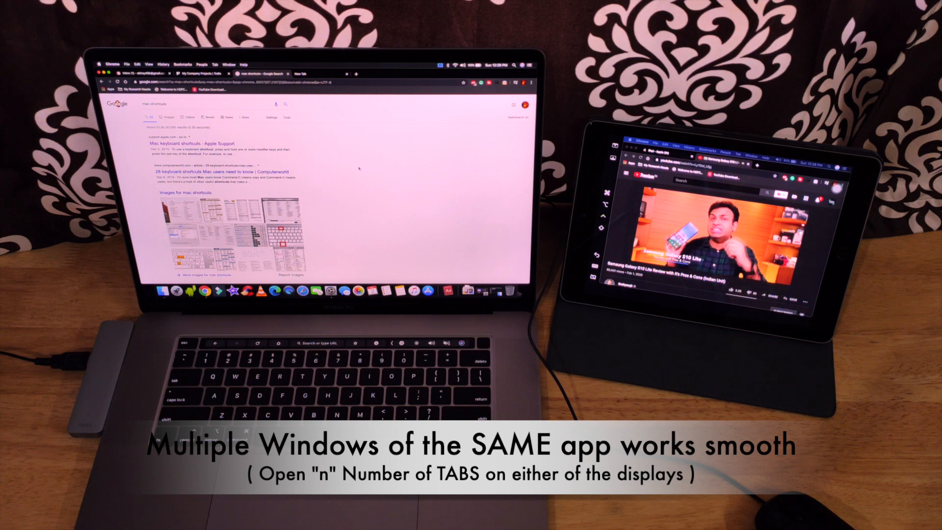
Scroll further down the Google results for Mac shortcuts while YouTube plays on the iPad.
scroll(down, 3)
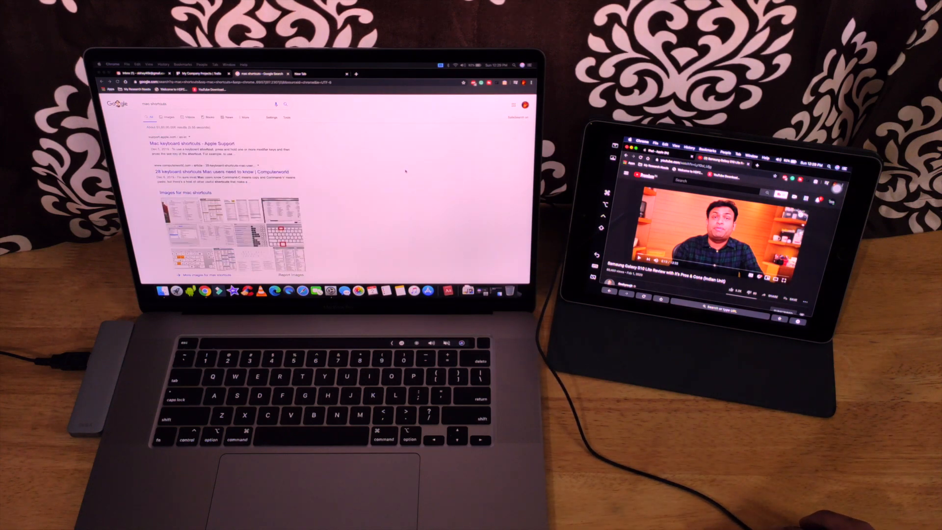
scroll(down, 3)
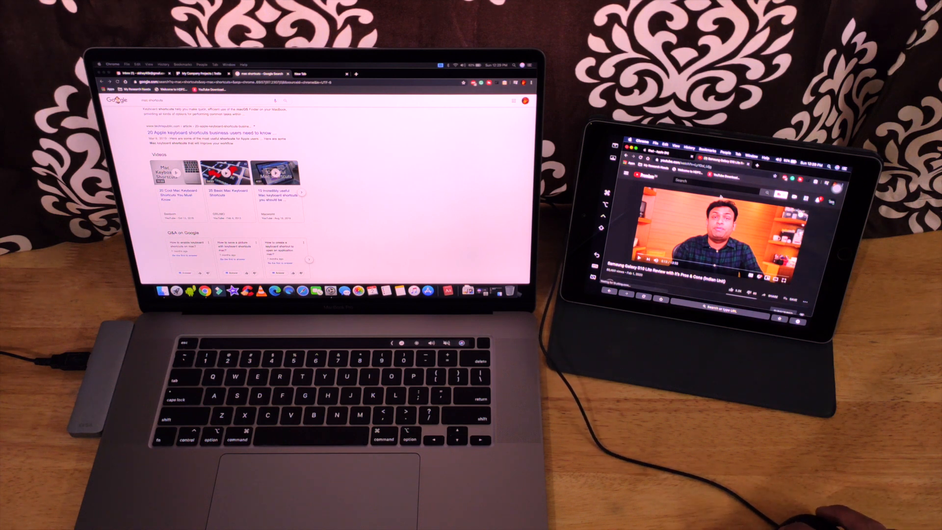
click(716, 182)
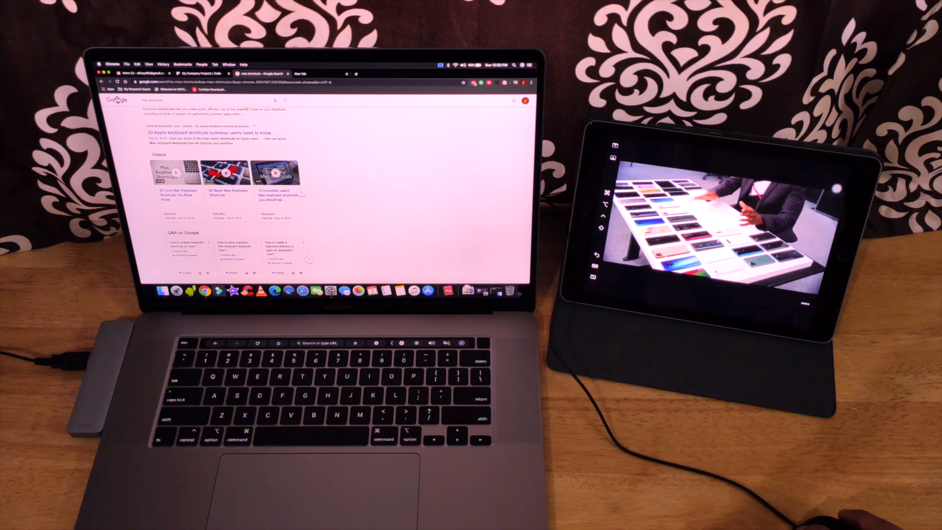
click(719, 223)
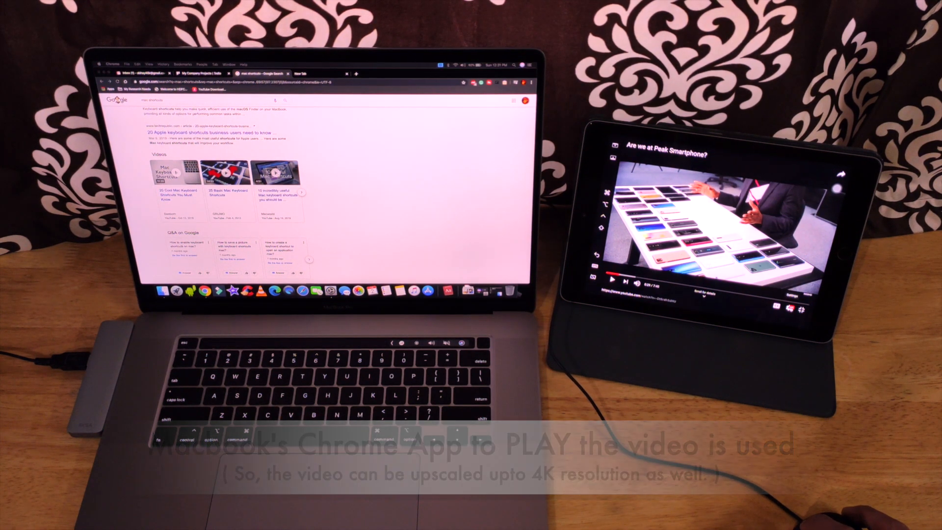
click(796, 293)
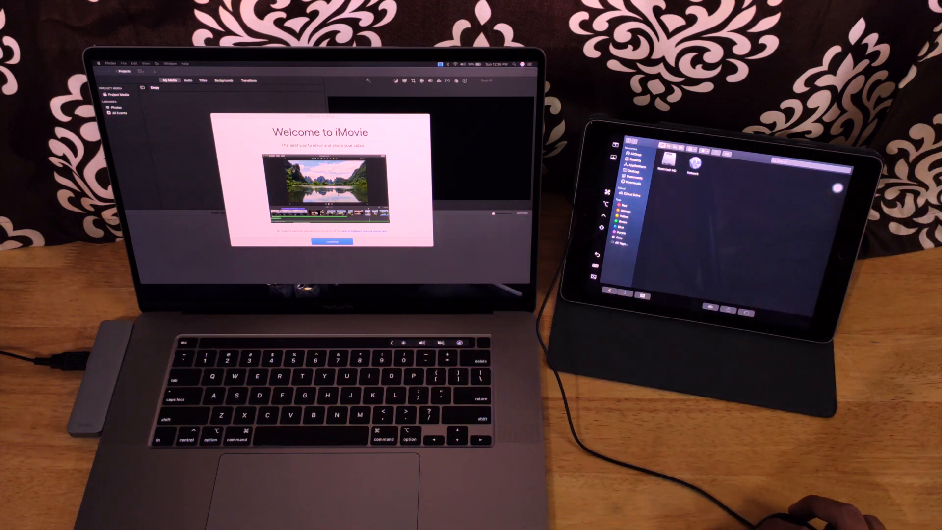
Dismiss the iMovie welcome with Continue, then bring up Spotlight search on the MacBook.
click(332, 242)
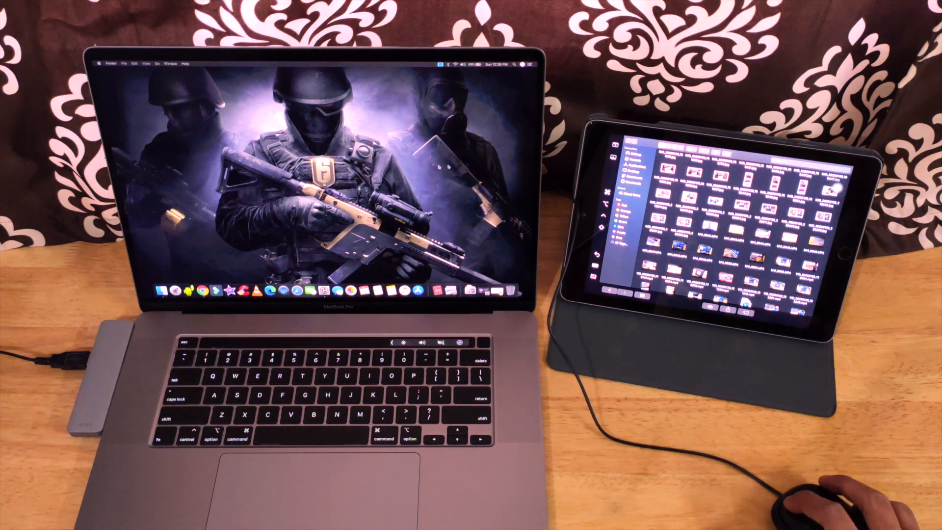
key(cmd+space)
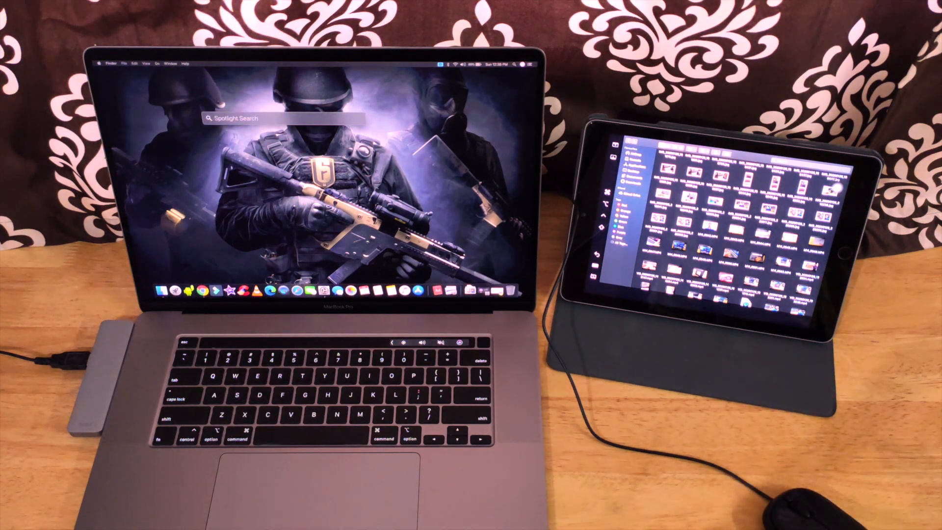